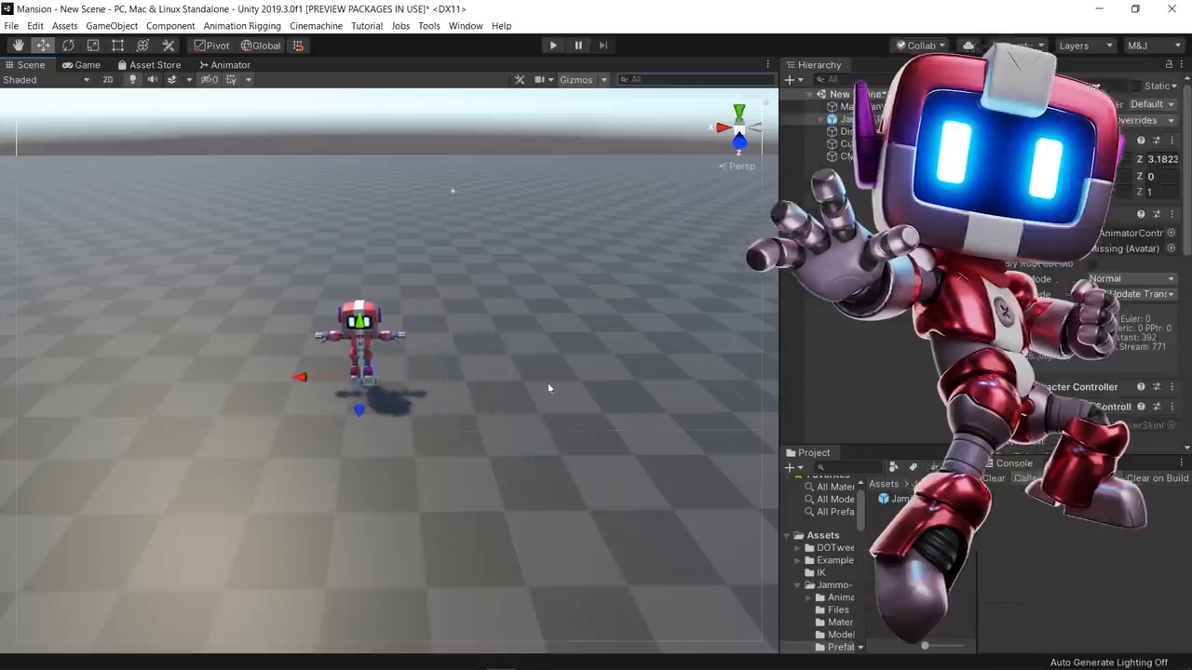
- Create a Sphere from the GameObject > 3D Object menu next to Jammo_Player
click(554, 44)
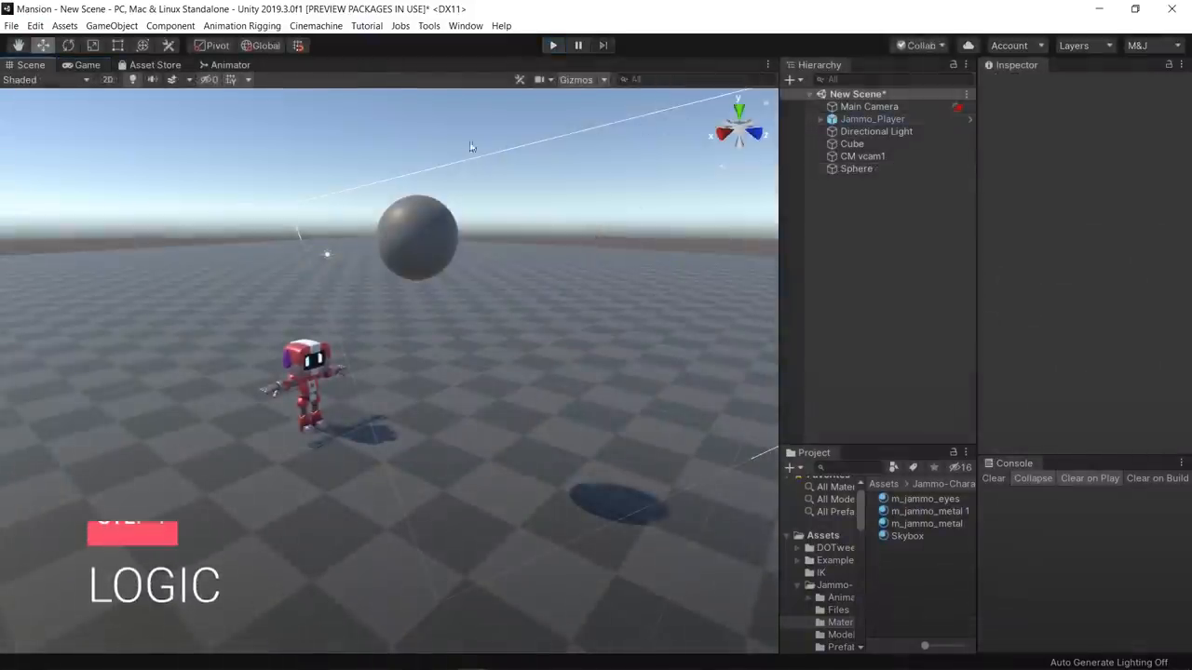
- Add the RandomRotation script to Jammo_Player and play-test its movement around the sphere
click(855, 169)
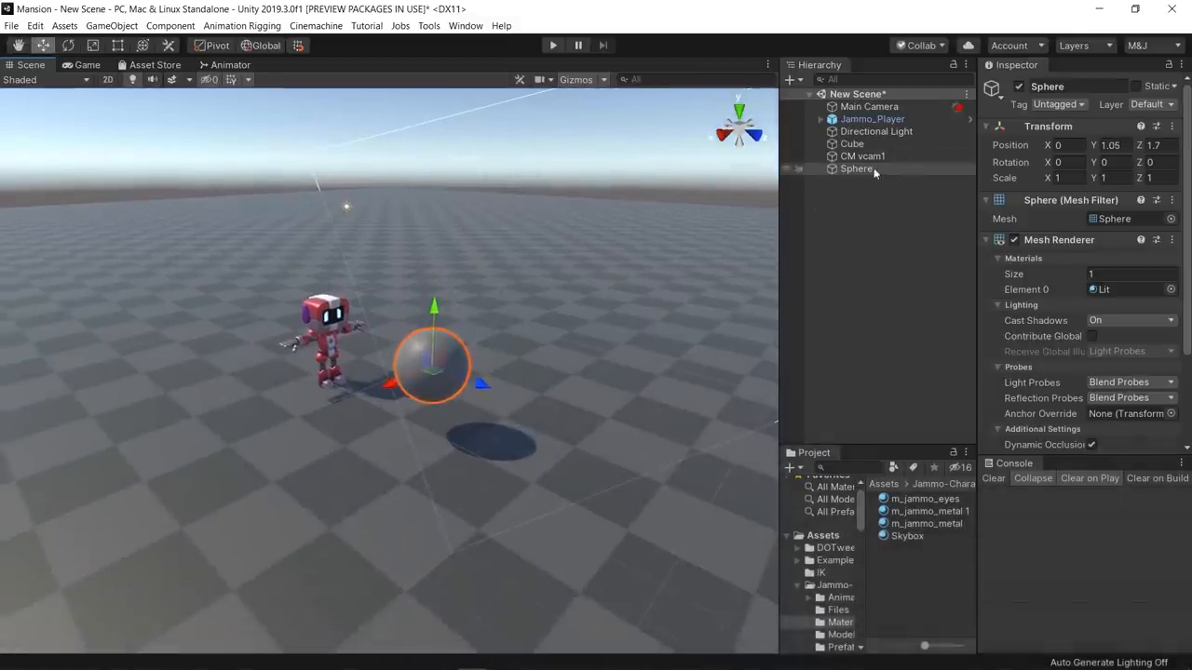
click(872, 118)
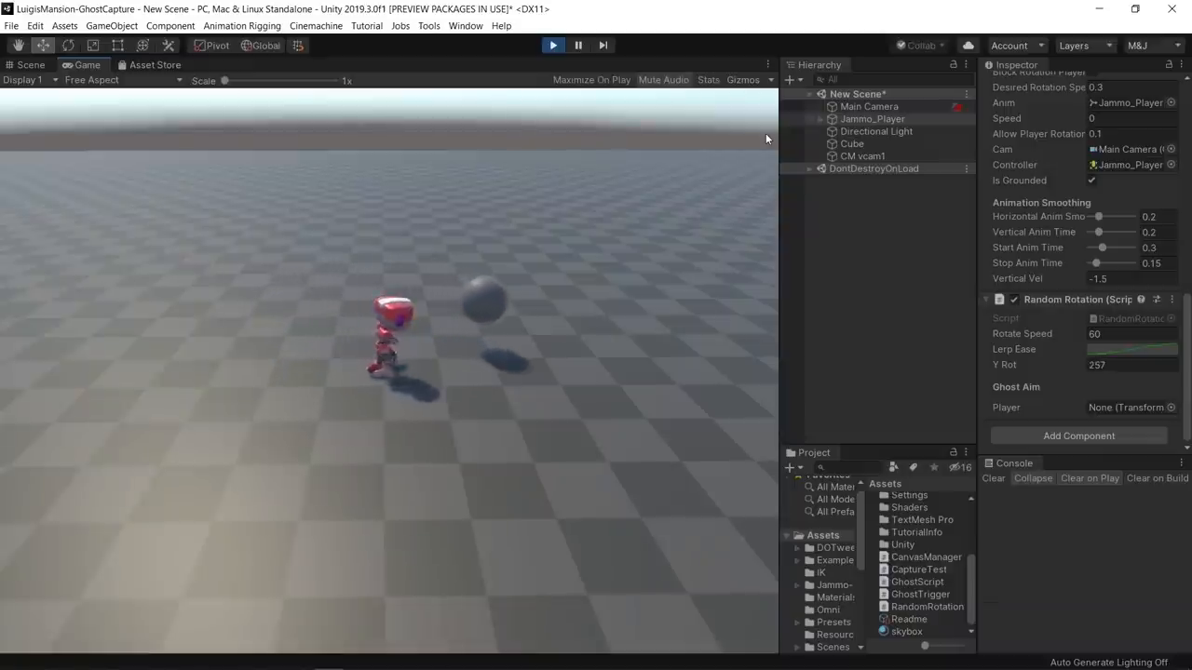
click(30, 64)
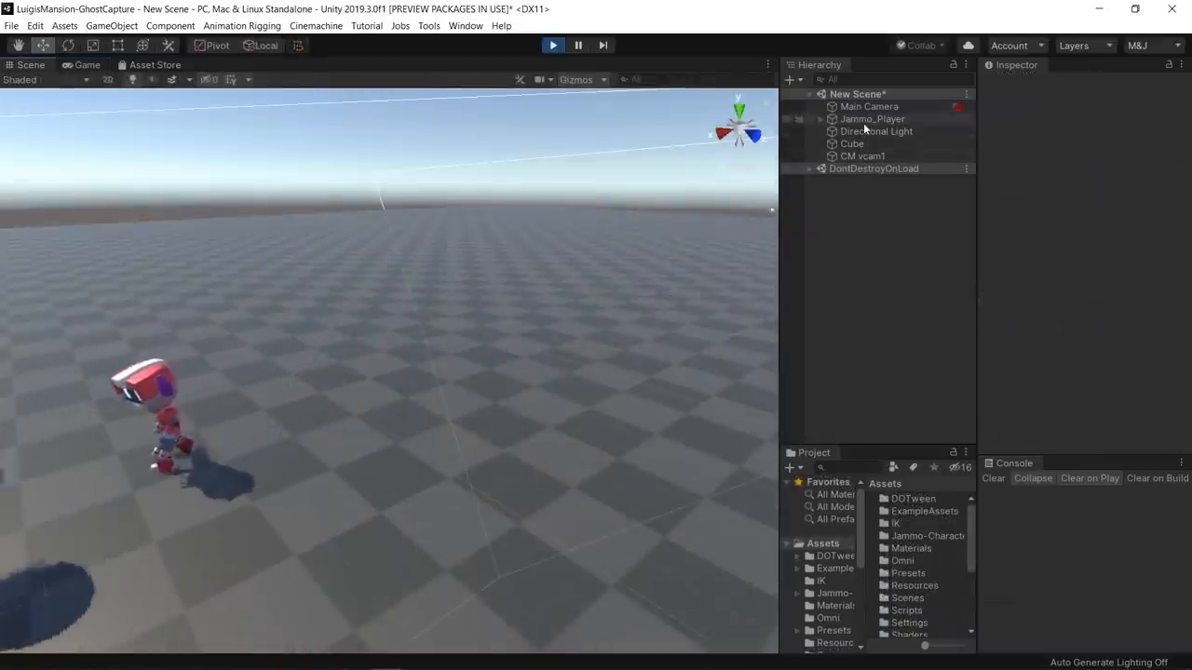
click(873, 118)
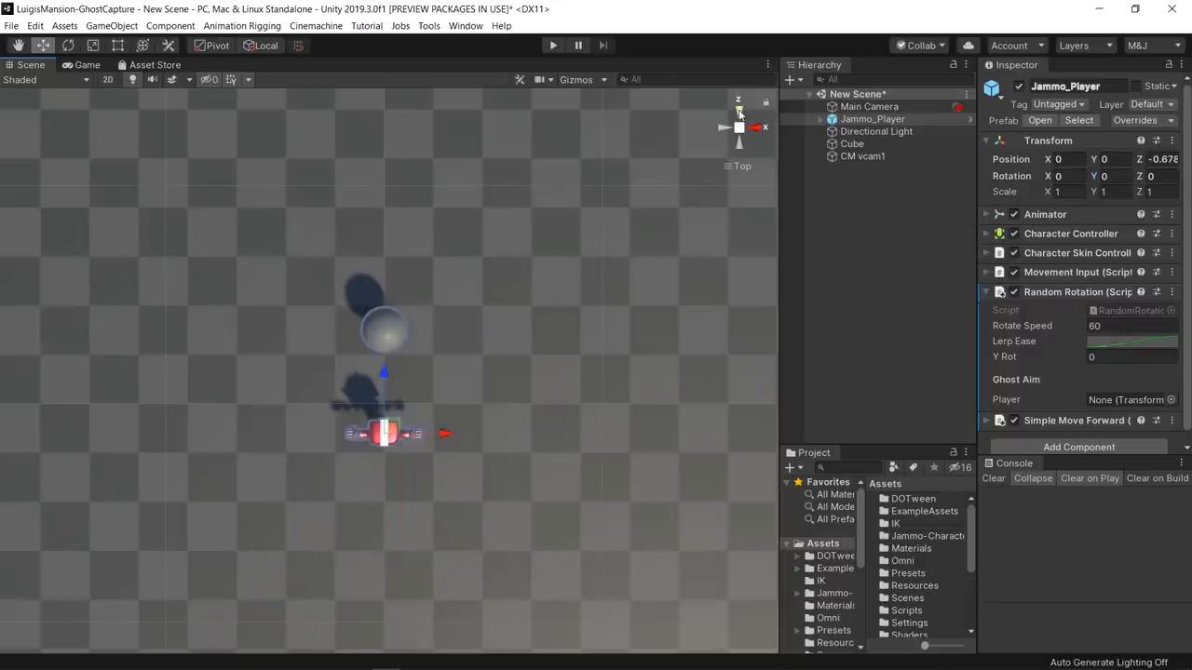
click(554, 44)
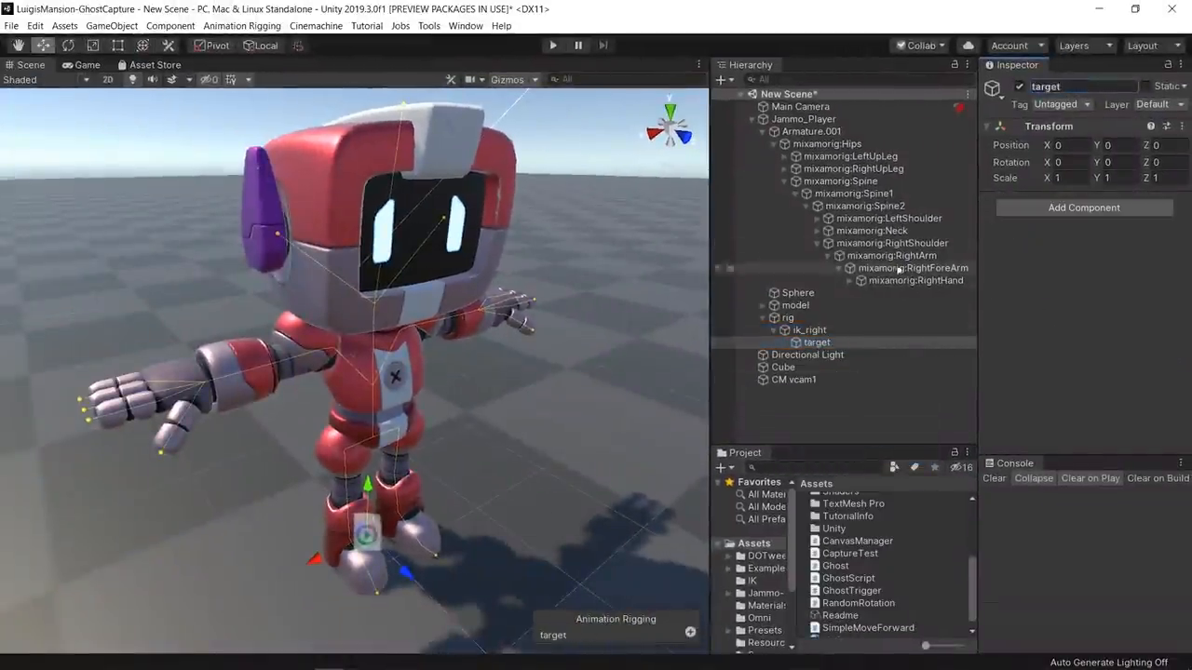
- Raise the flash_rig weight to blend its pose, then select capture_rig and its controller parent
click(675, 558)
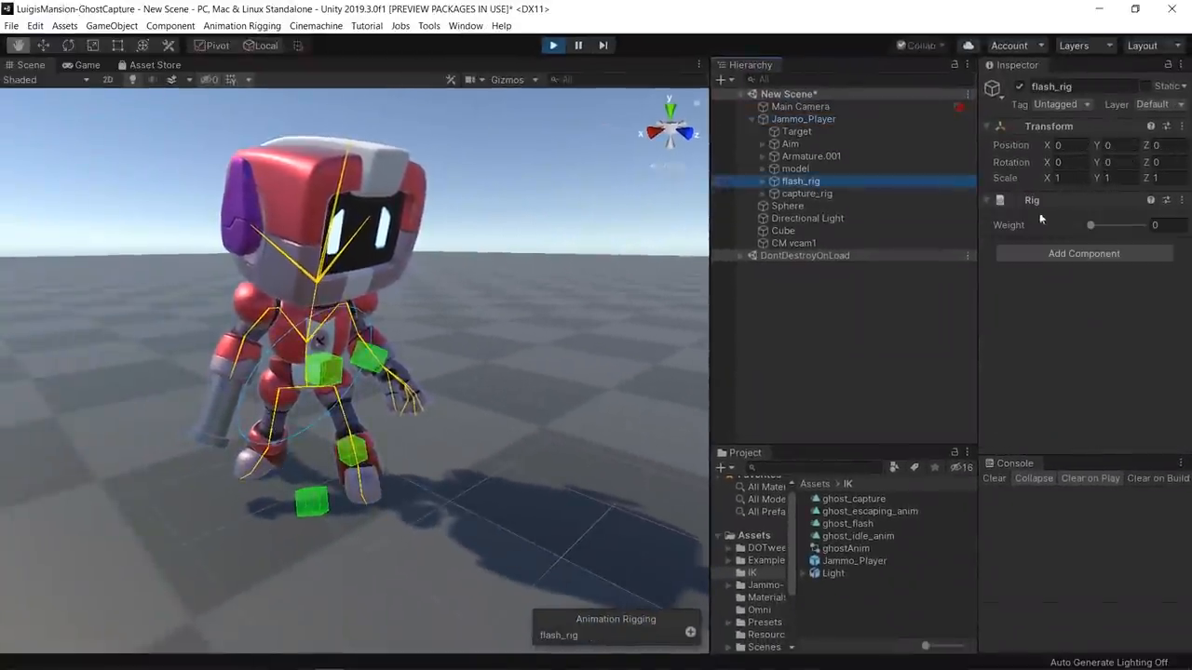
drag(1090, 225, 1129, 225)
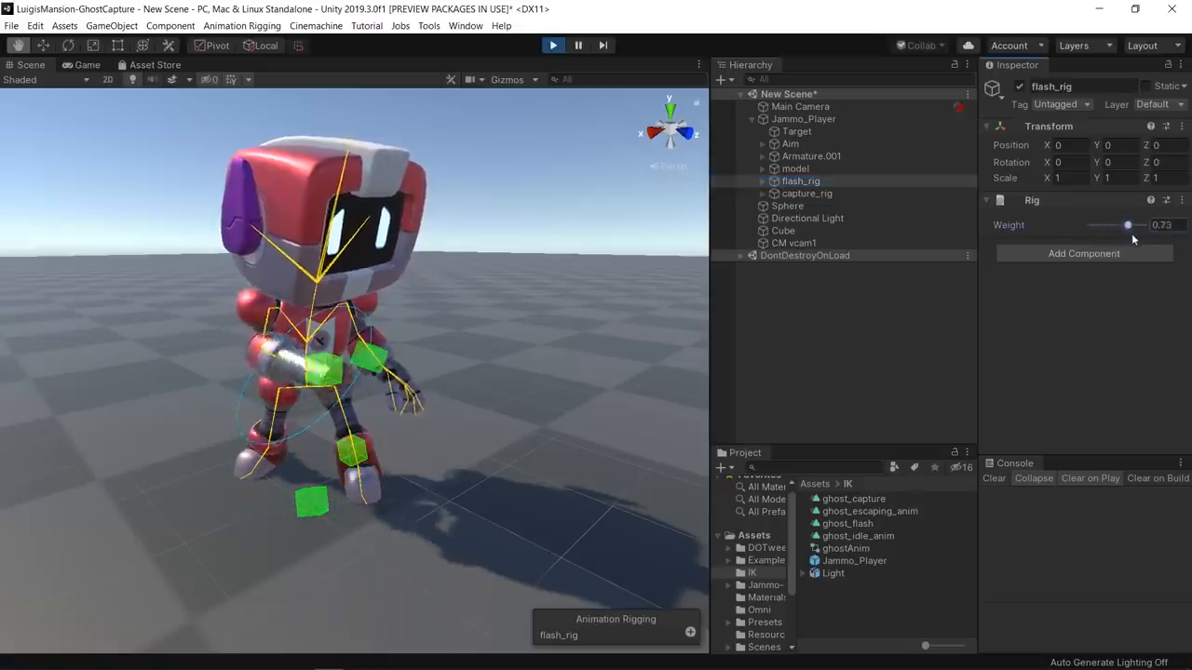
click(806, 193)
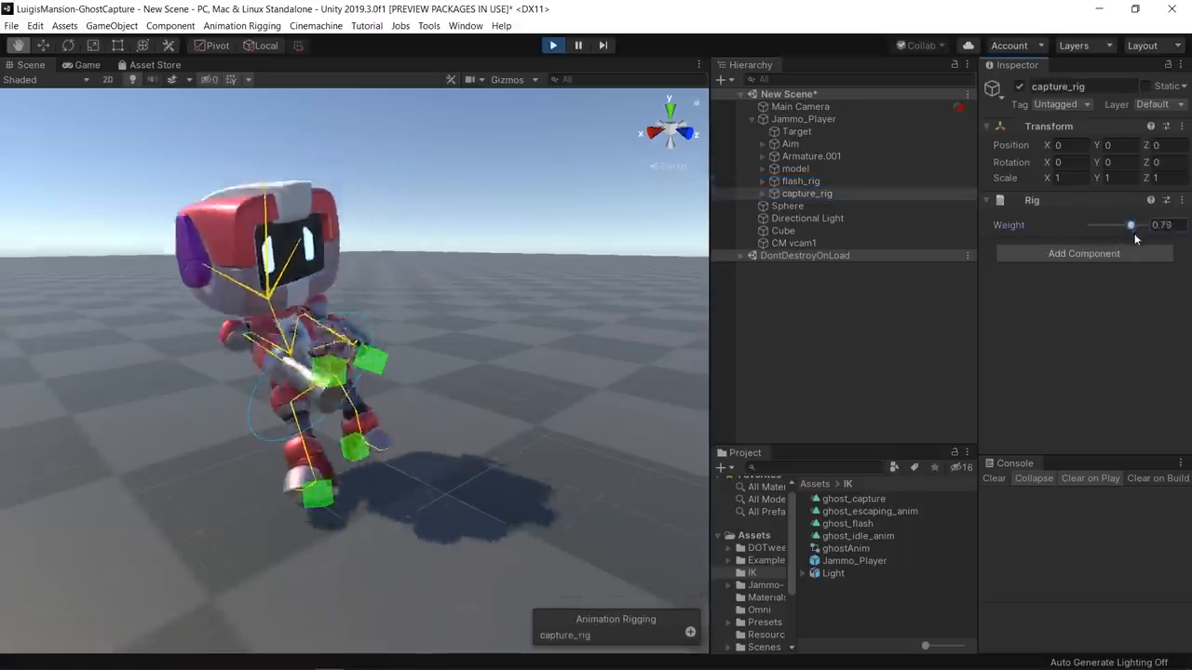
click(750, 193)
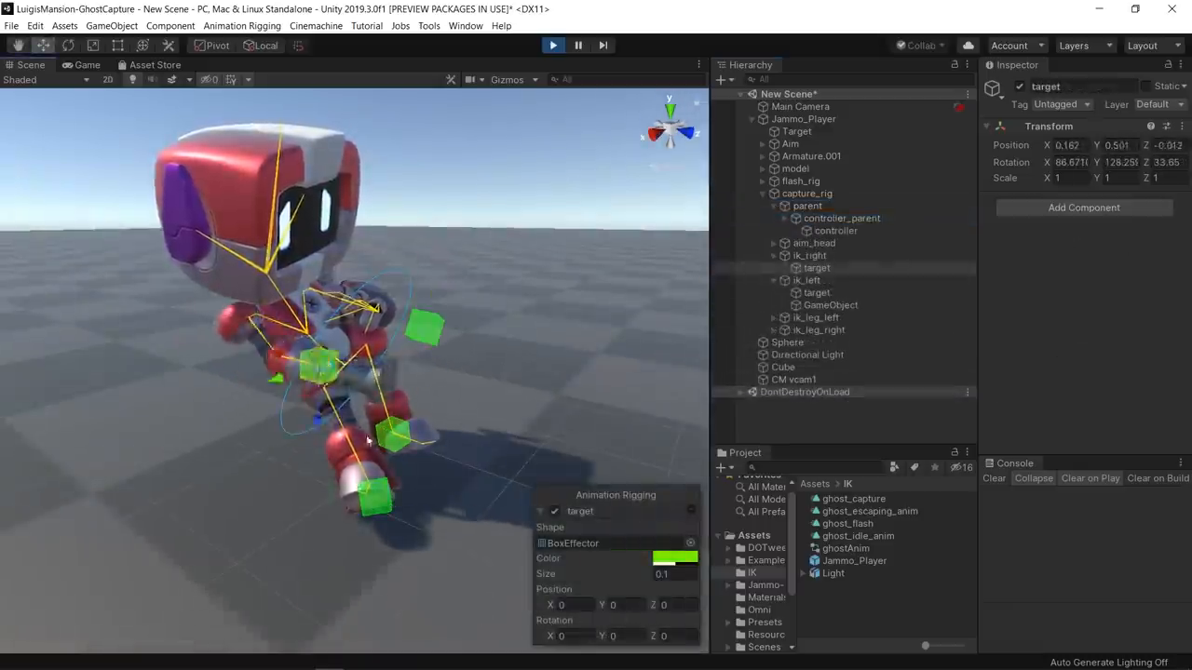
click(841, 218)
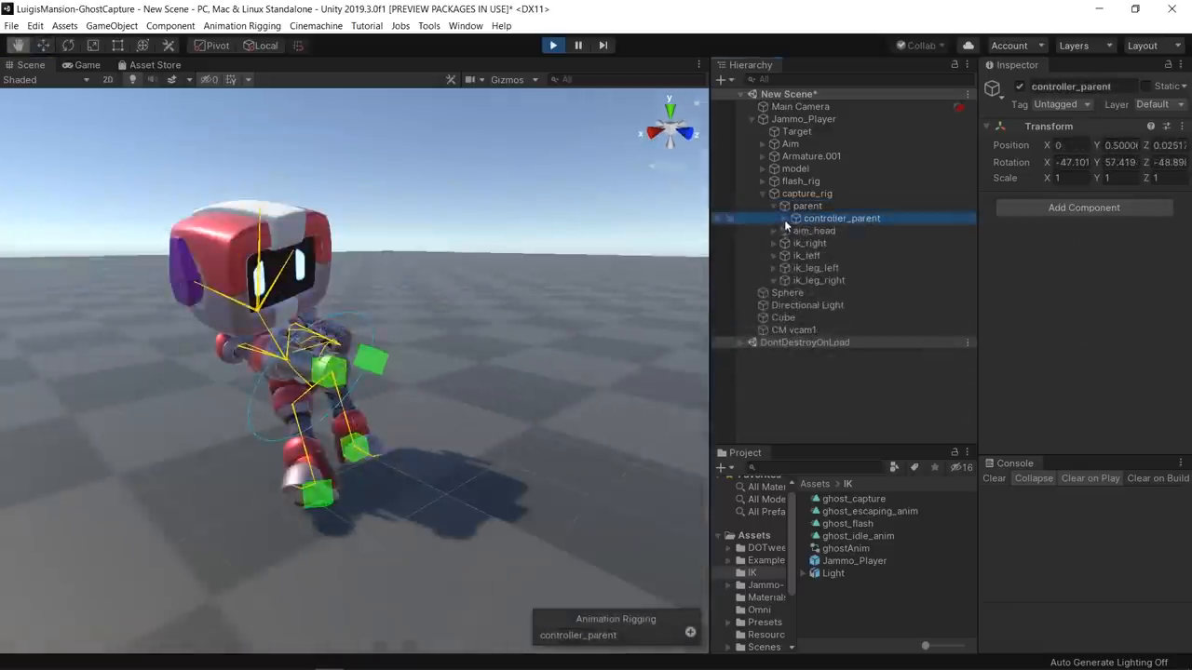
click(835, 230)
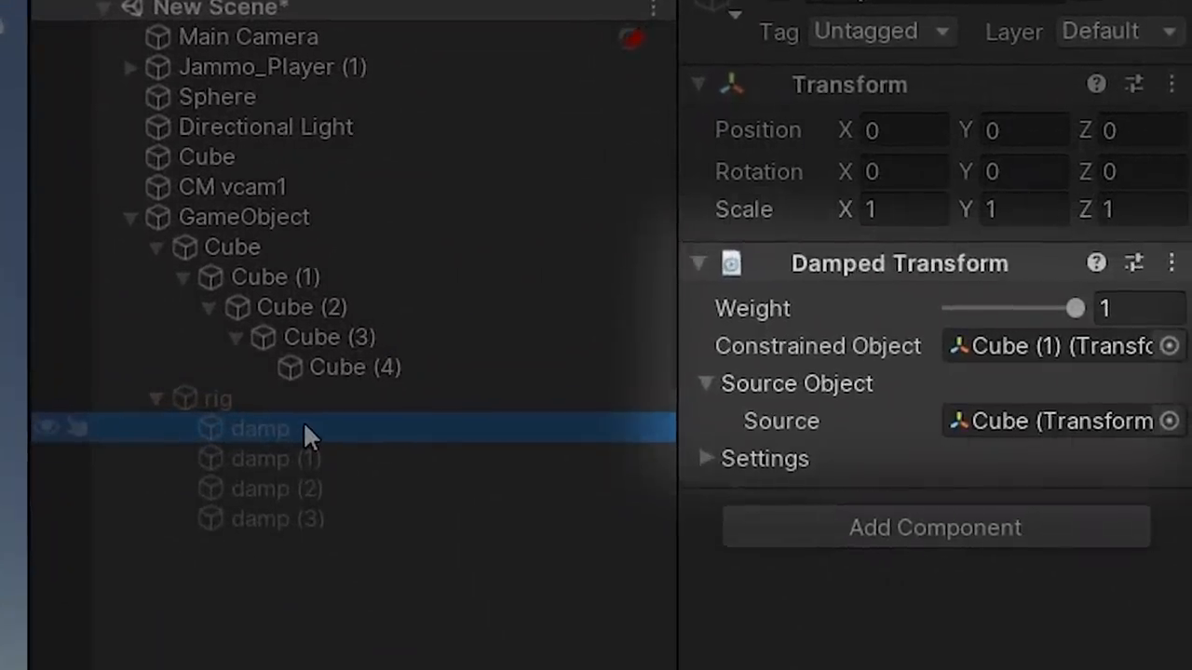
mouse_move(423, 428)
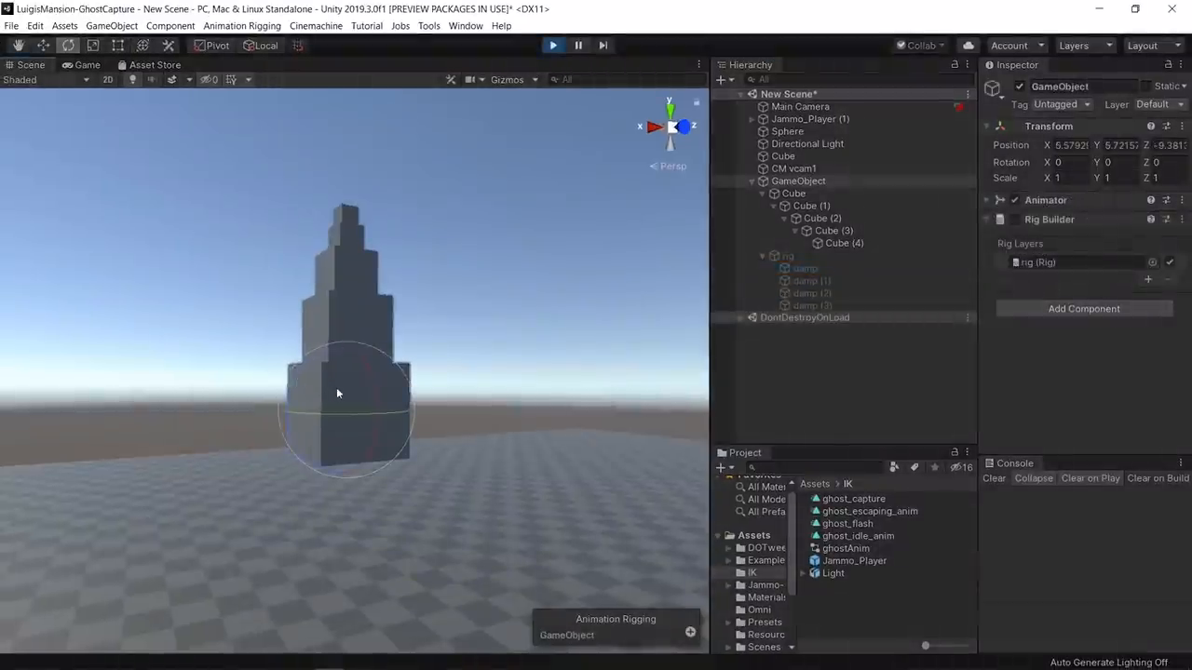
- Swing the nested cube chain to test the damped transform constraints
drag(338, 393, 424, 473)
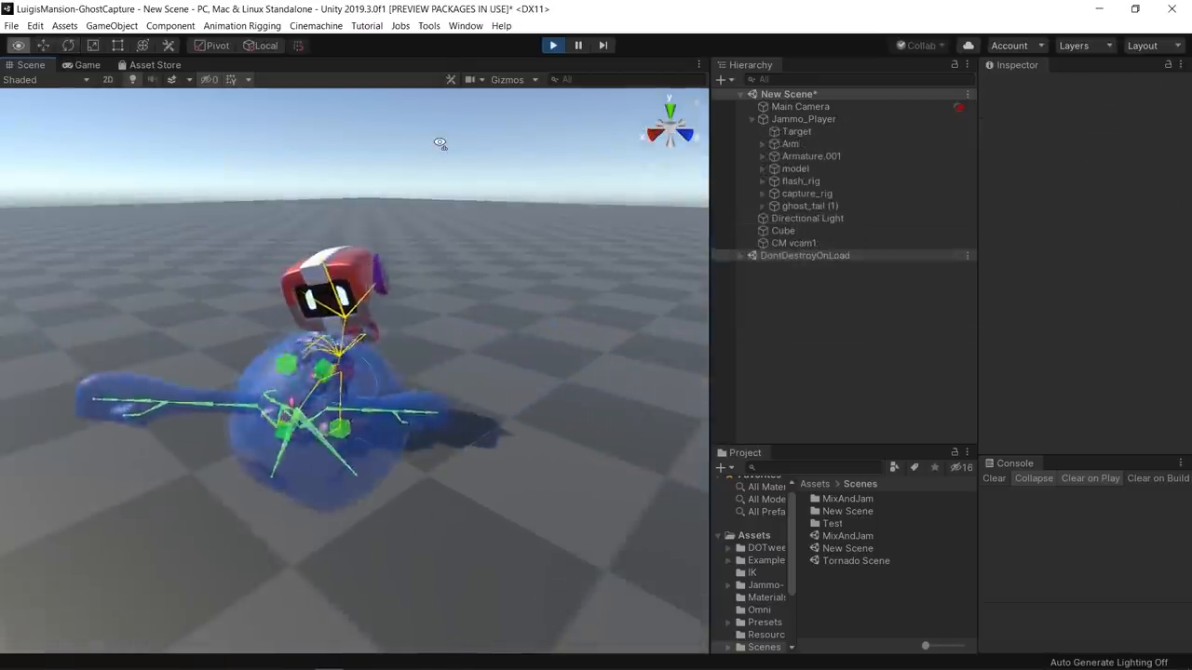
- Watch the ghost chase, then raise the aim_head and aim_spine4 Multi-Aim Constraint weights
drag(440, 142, 394, 146)
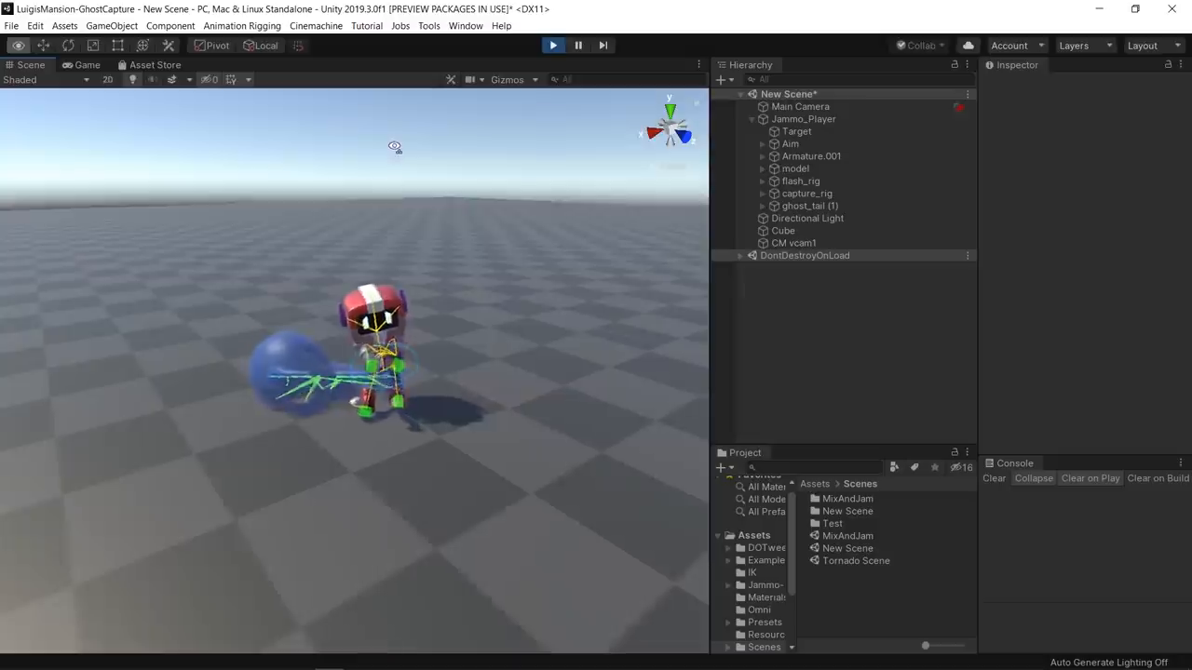
click(86, 64)
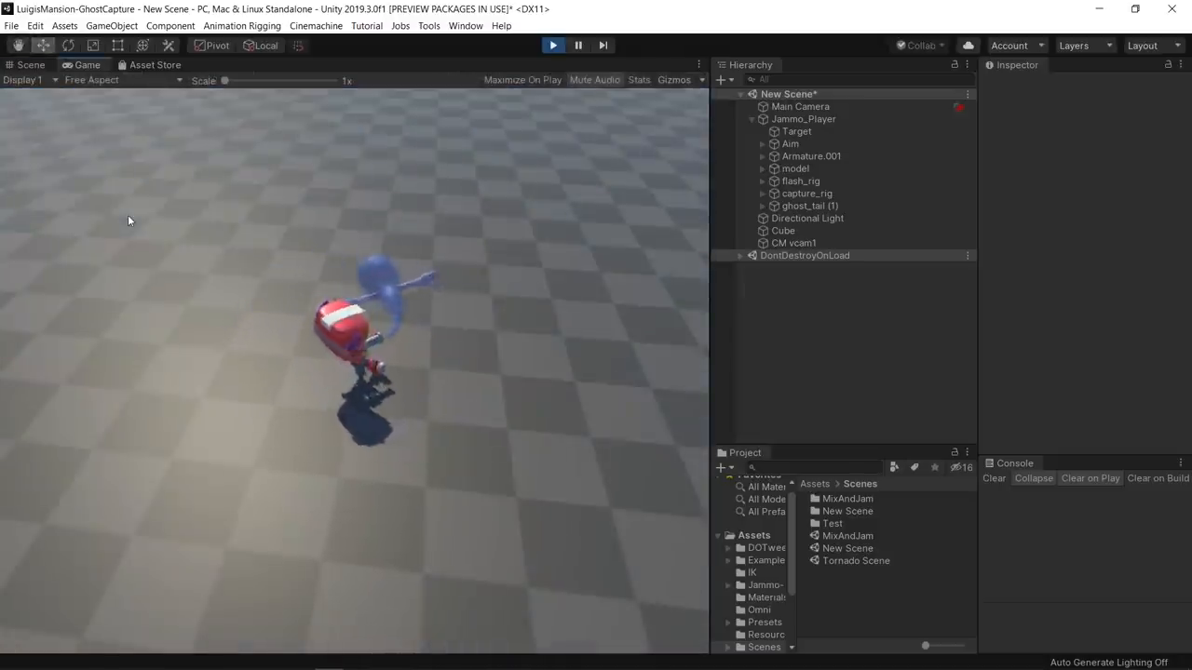
click(31, 64)
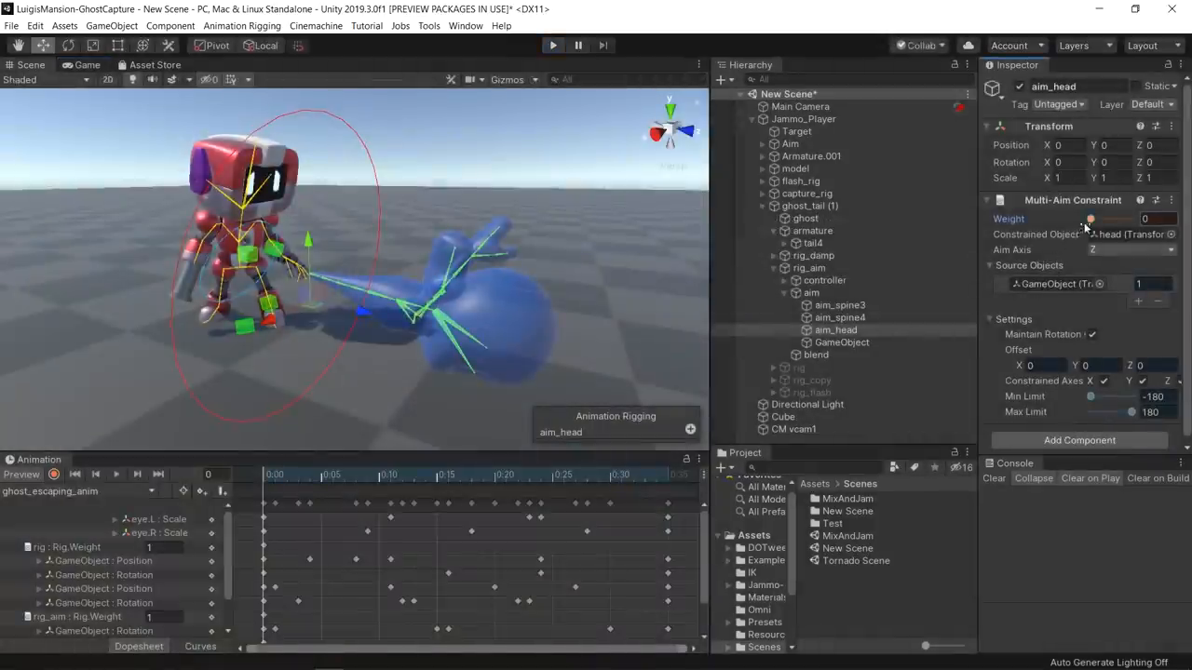
drag(1090, 218, 1113, 219)
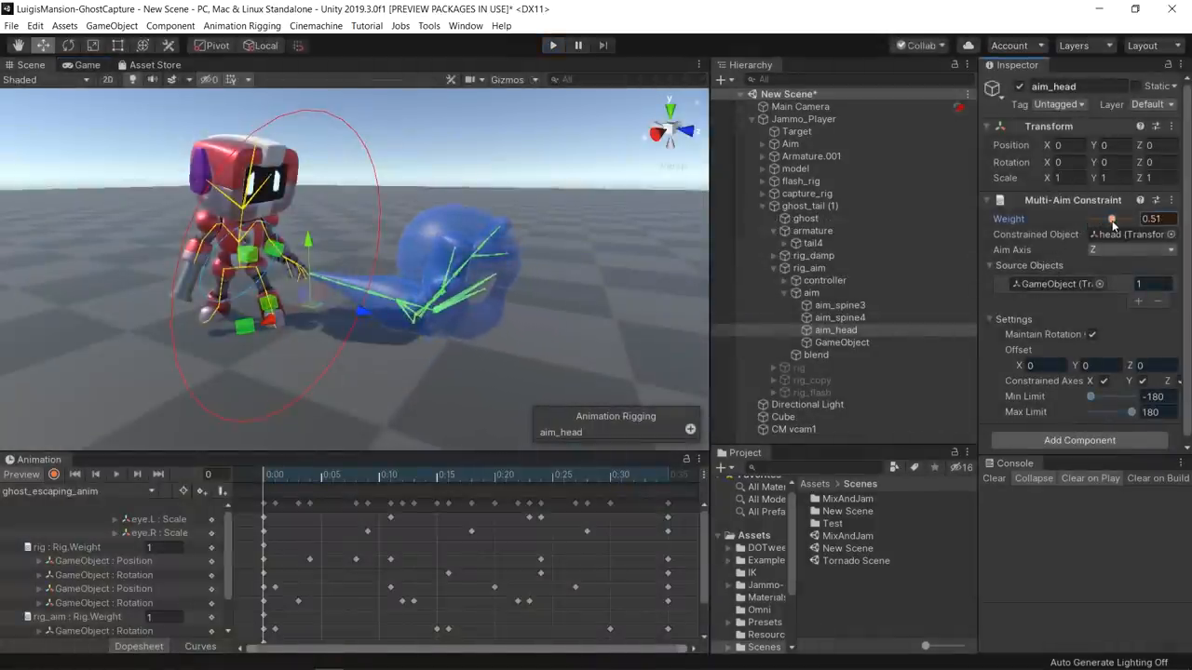
click(840, 317)
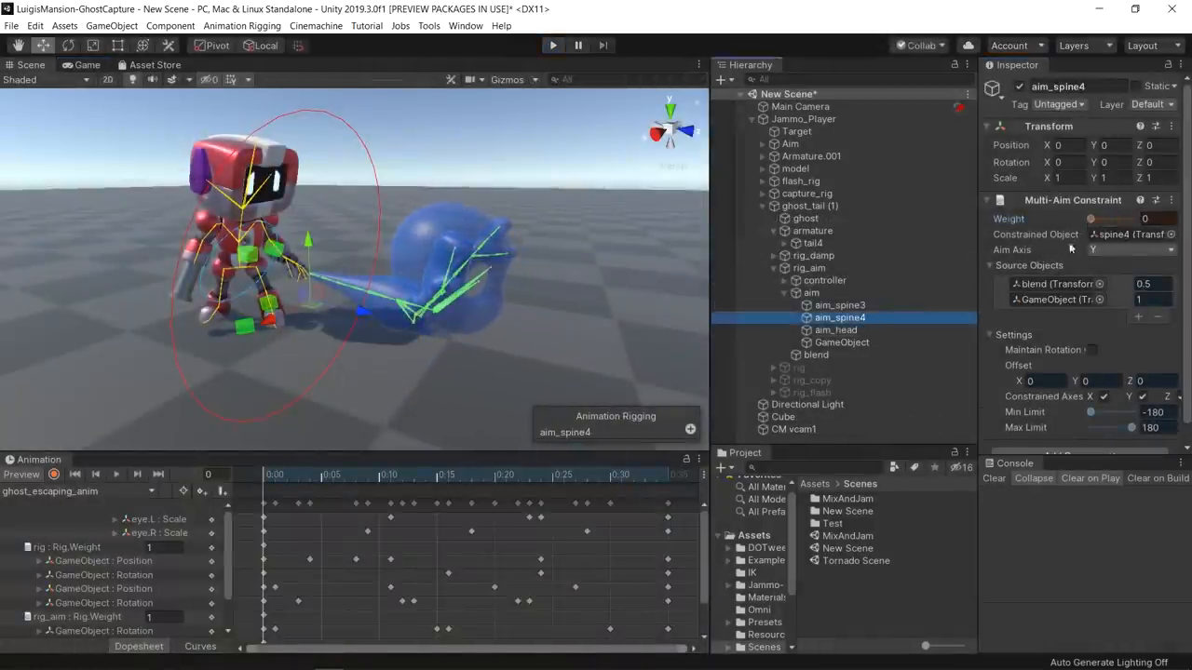
drag(1078, 219, 1117, 219)
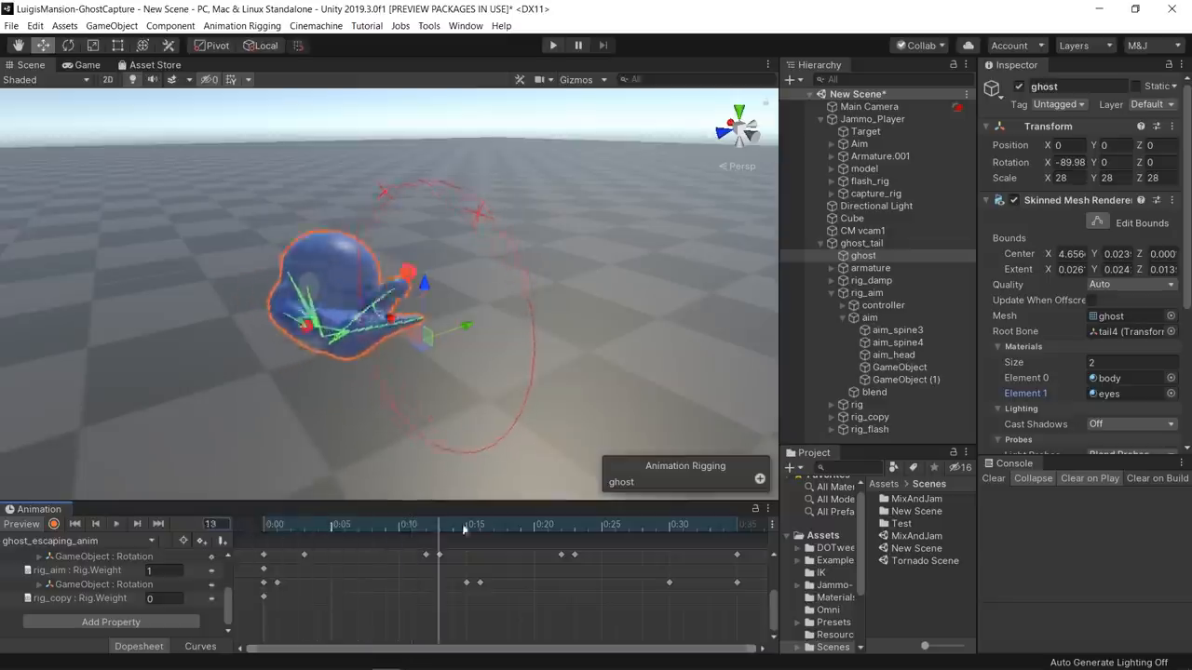
- Preview ghost_escaping_anim and ghost_idle_anim in the Animation window and toggle the ghost mesh
click(116, 524)
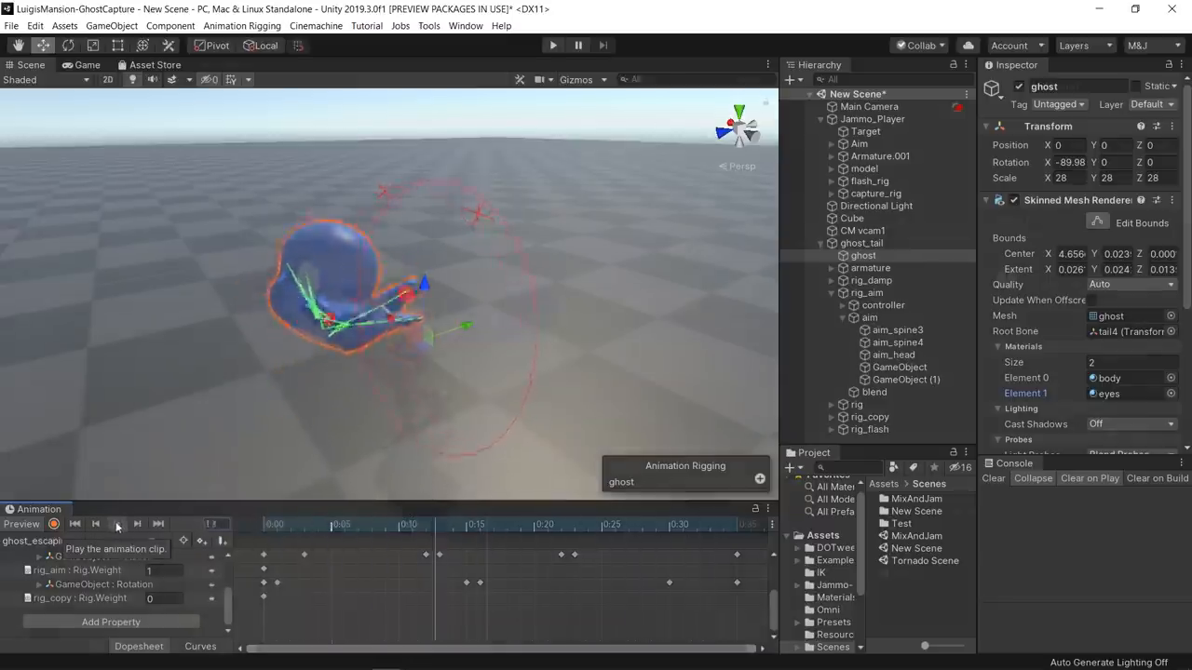
click(553, 45)
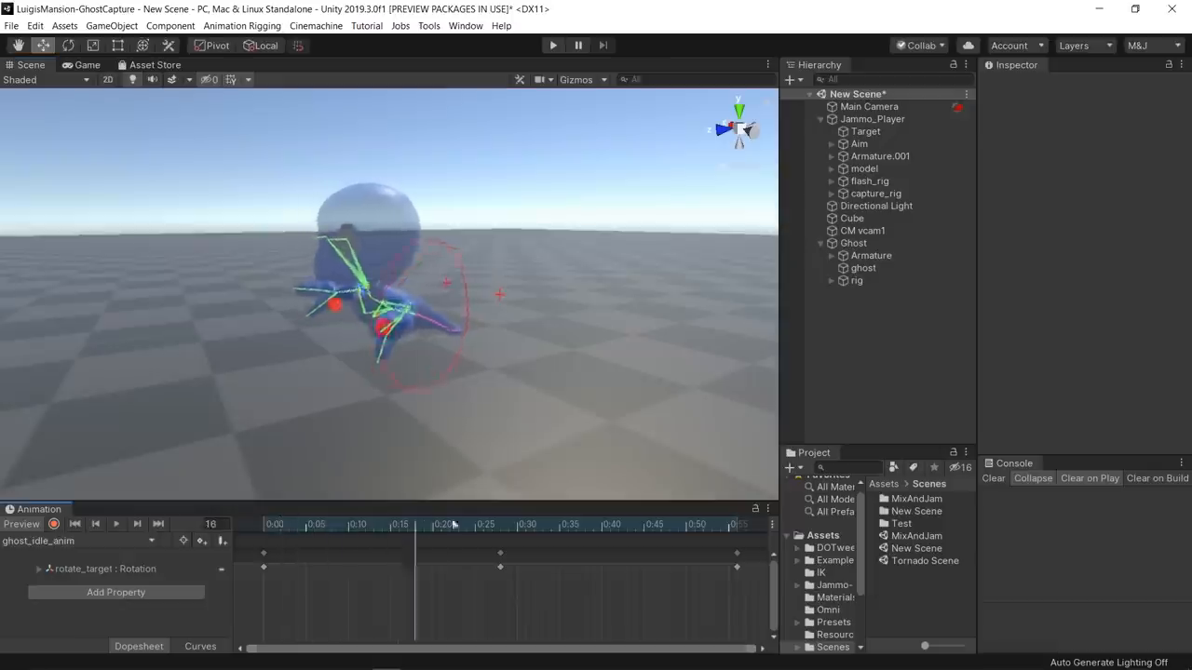
drag(414, 524, 661, 524)
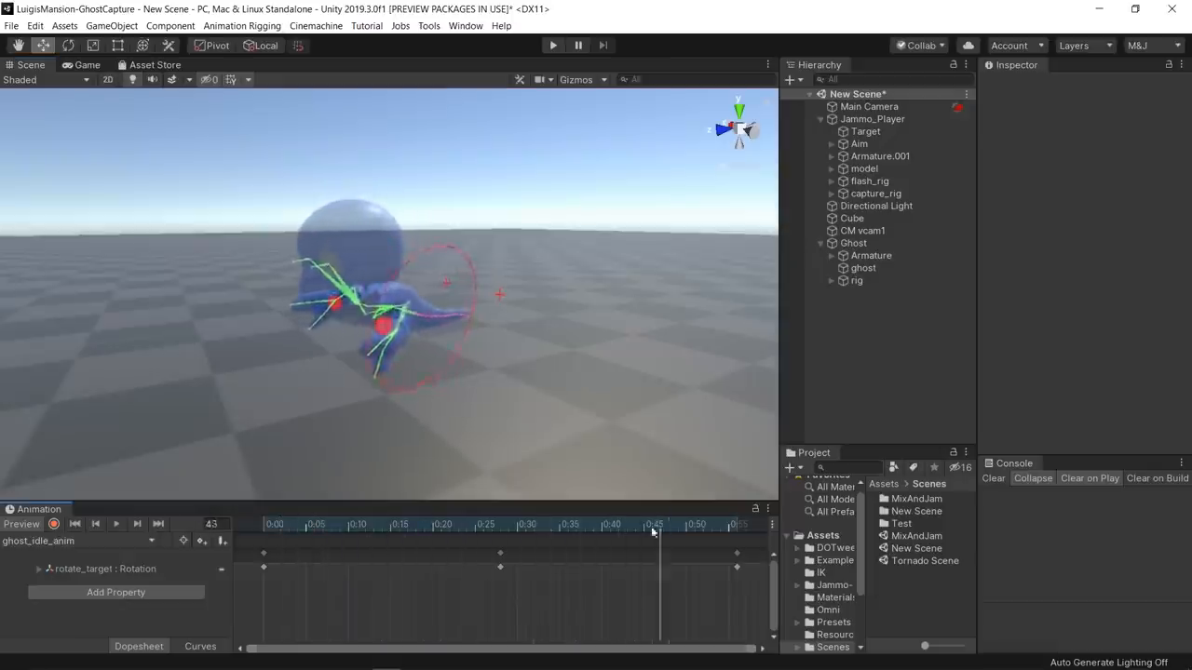
click(389, 524)
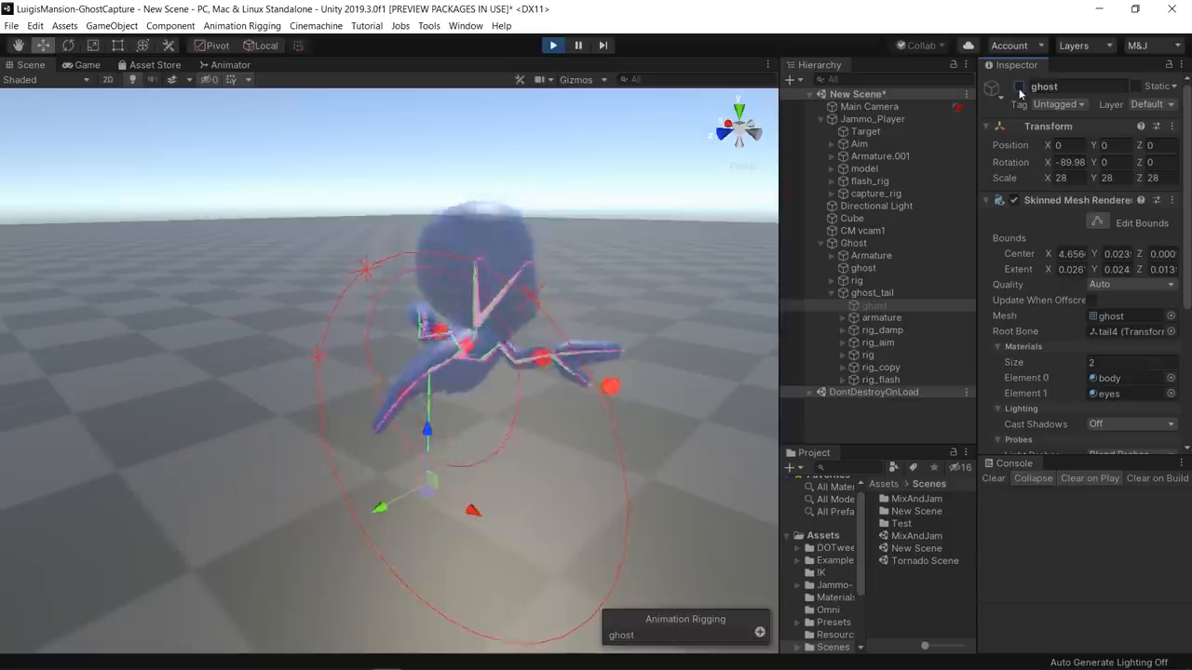
click(881, 379)
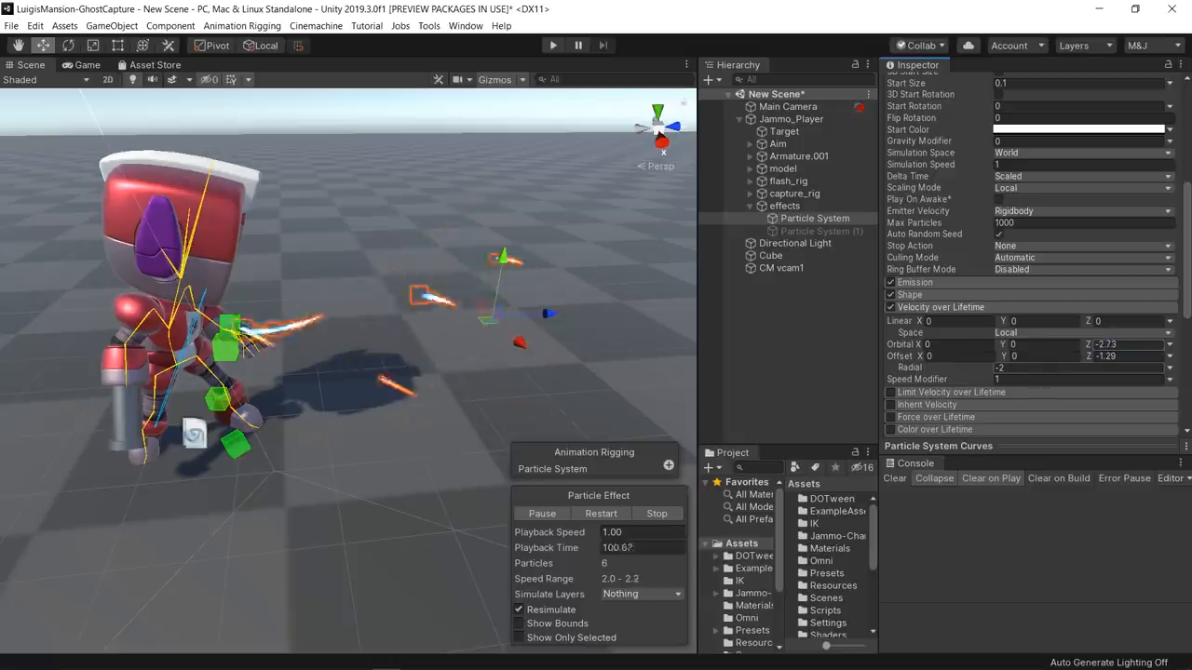
- Create the effects object for the orbital particle systems from the GameObject menu
click(552, 44)
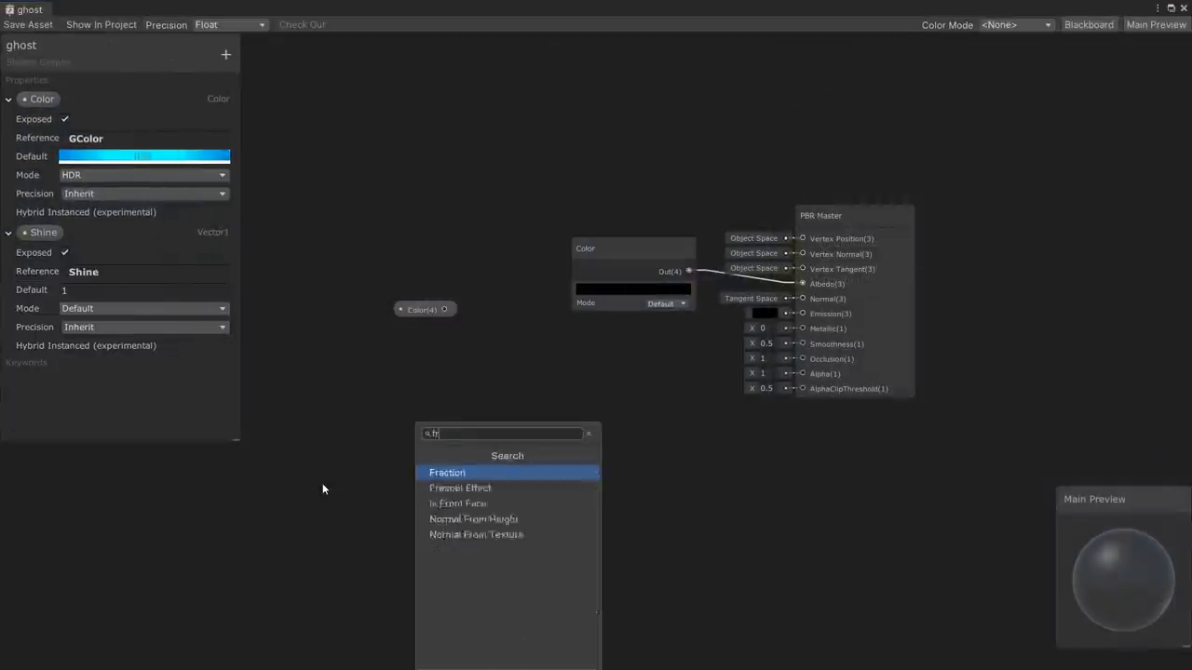
- Add Color and Shine properties to the ghost Shader Graph and create the cone object
click(459, 487)
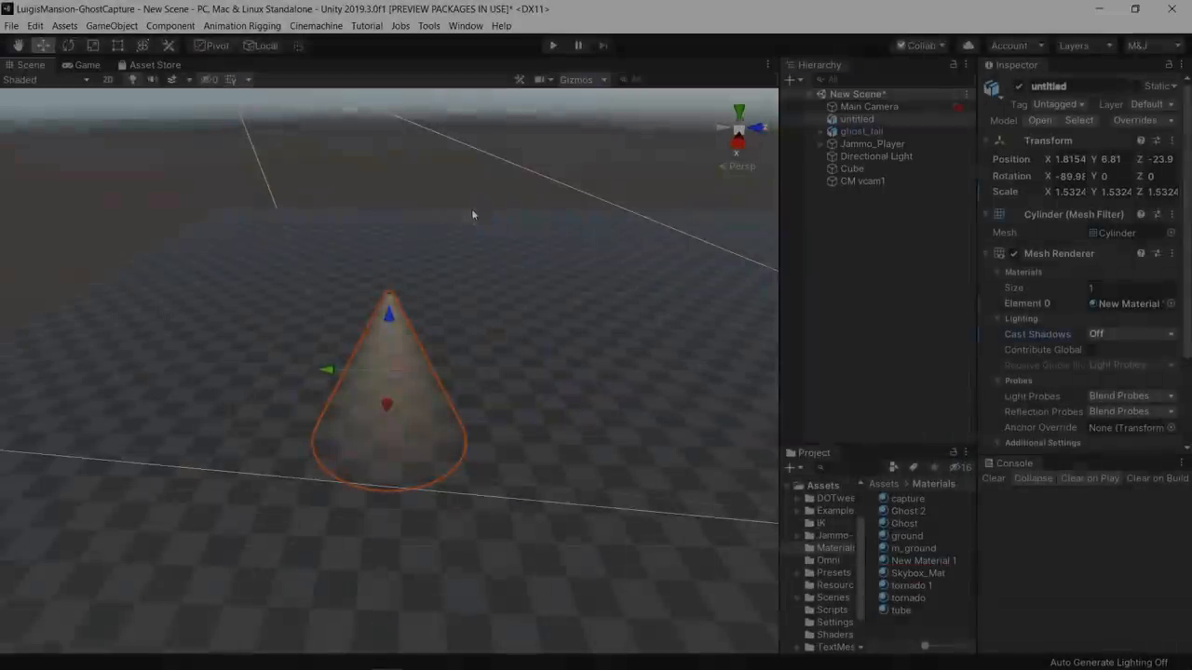
click(554, 45)
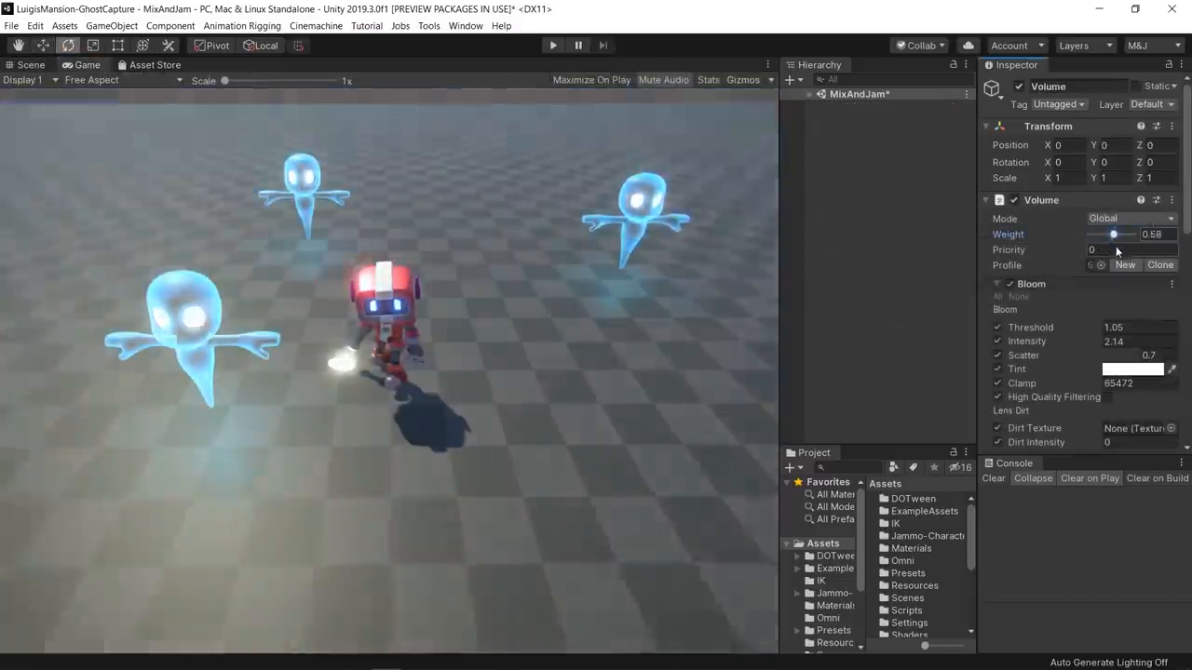
- Lower the Bloom volume weight and pick the blue gradient colour for the GhostEnergy text
drag(1115, 234, 1108, 235)
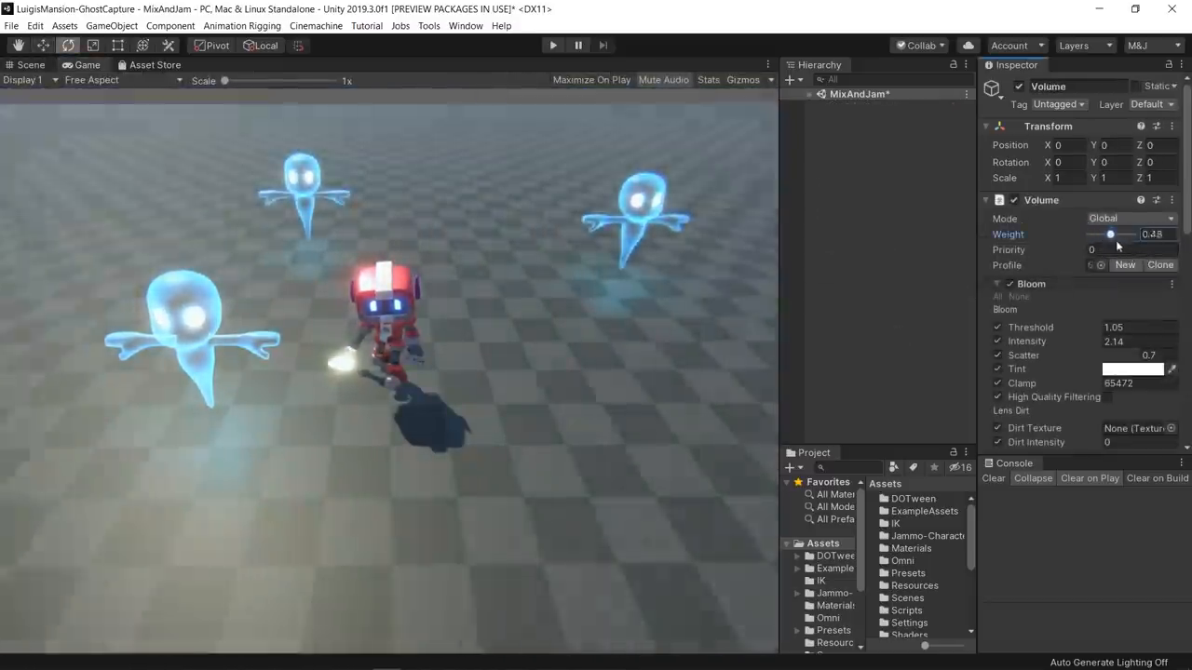
click(879, 206)
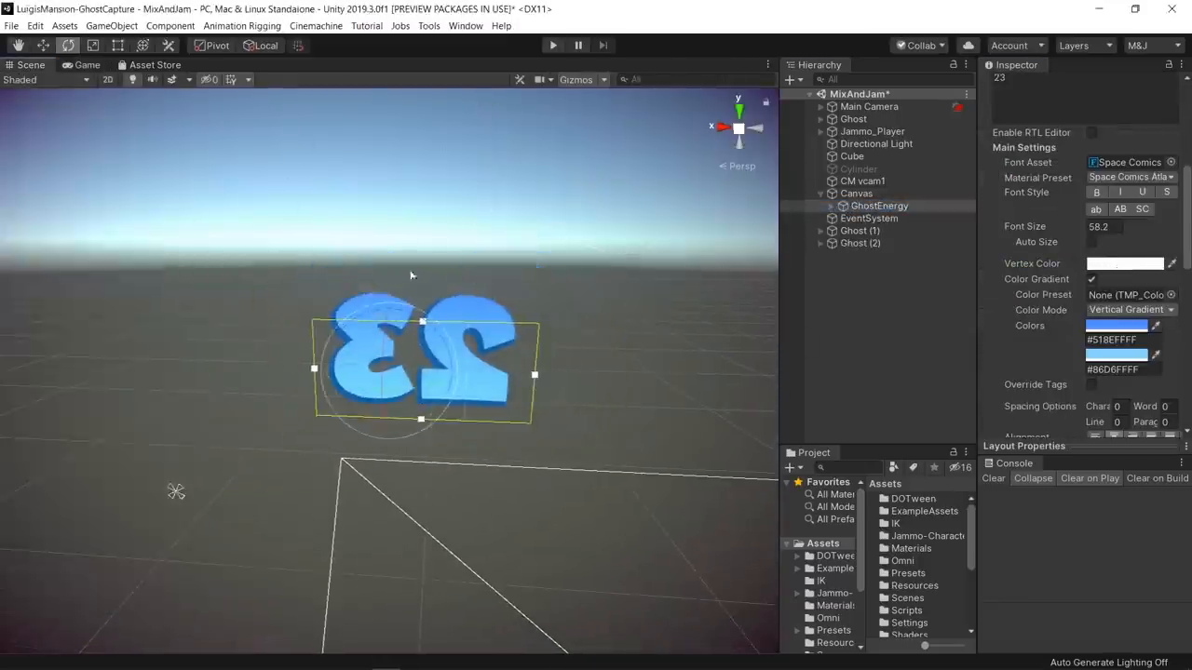
click(1124, 263)
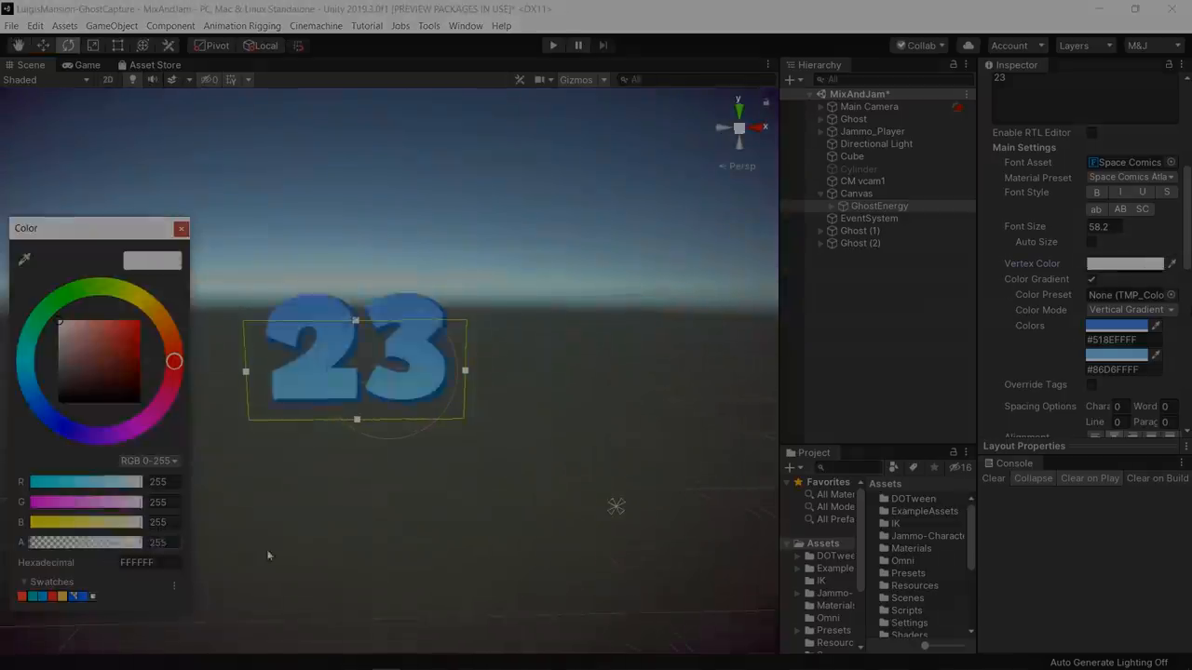